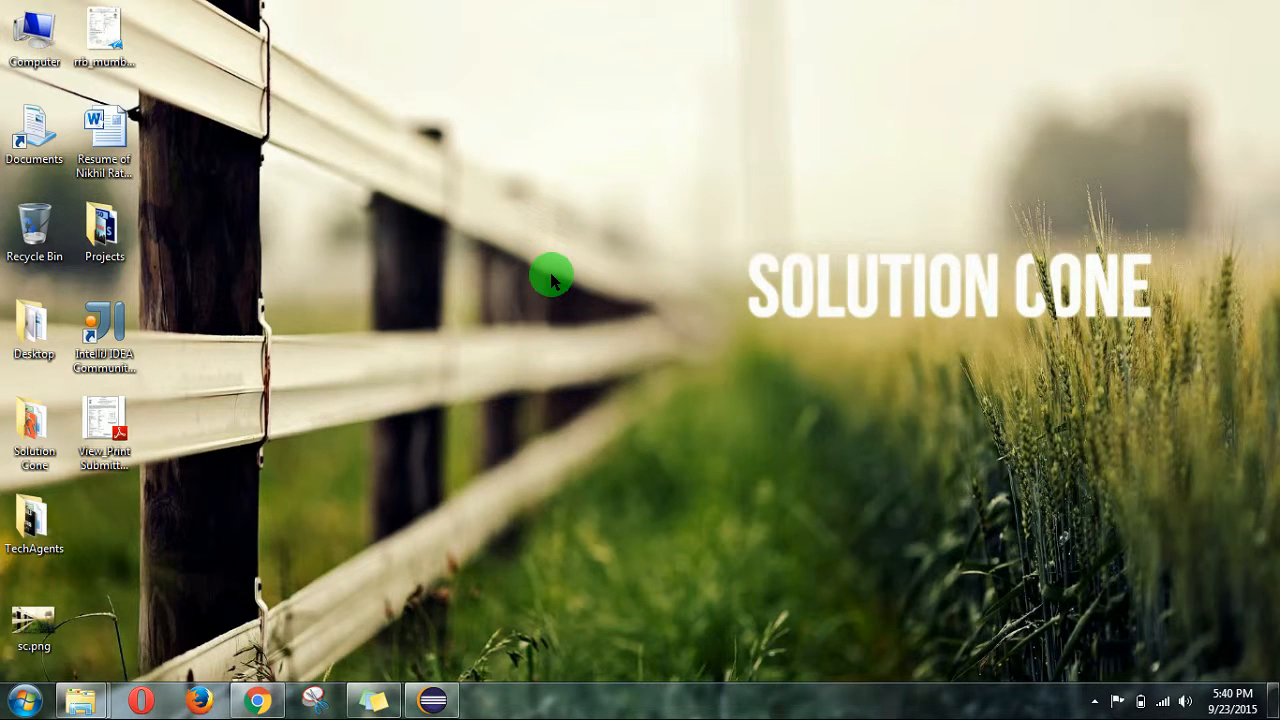
mouse_move(553, 248)
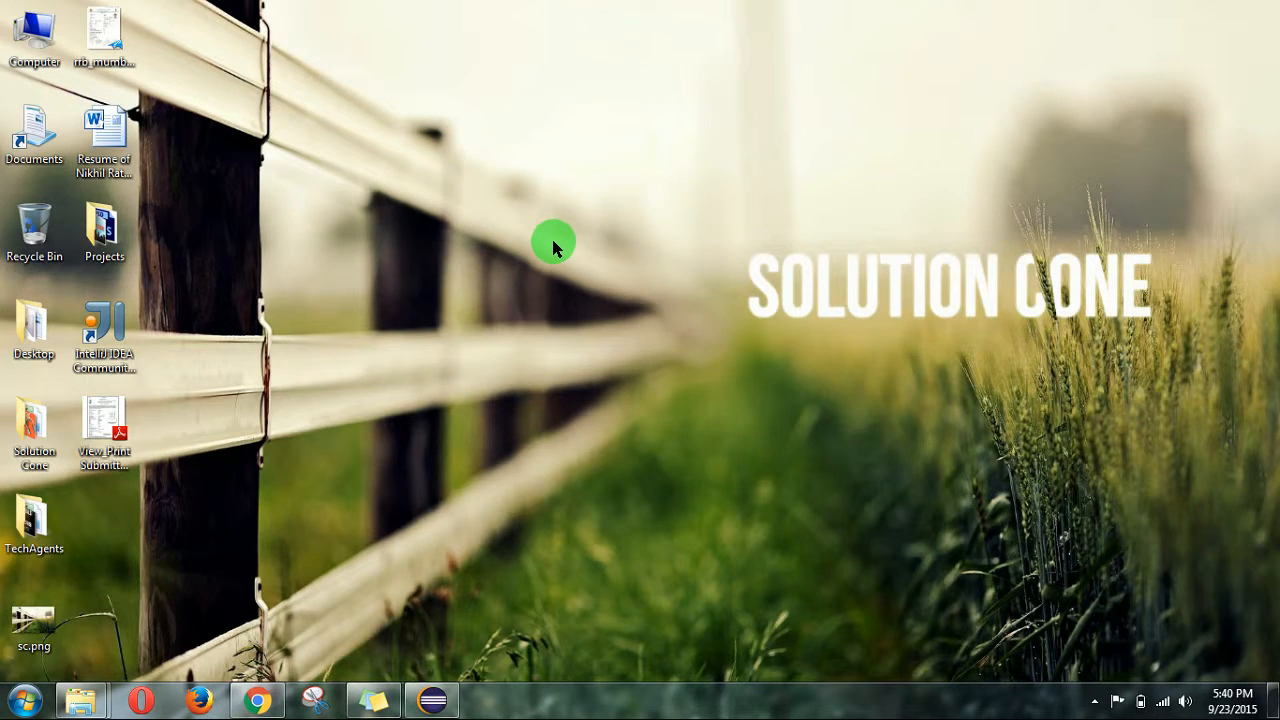
mouse_move(505, 440)
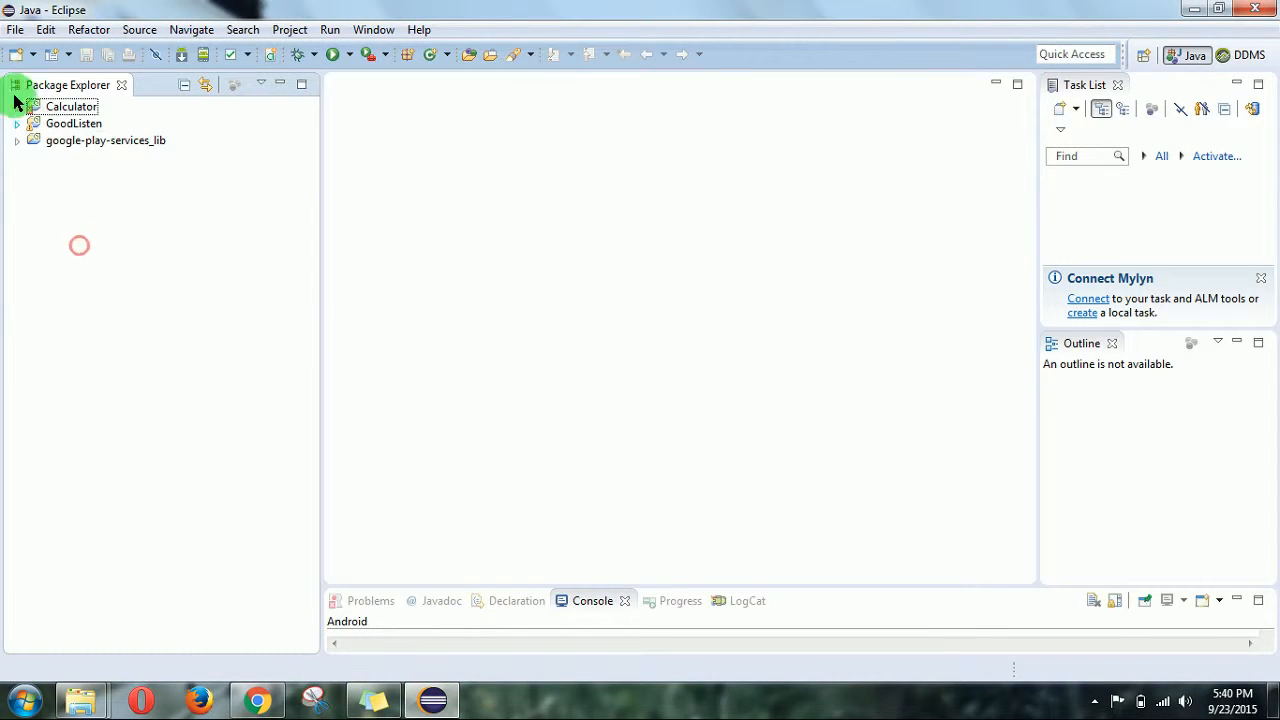
- Start File > Import and select Android's Existing Android Code Into Workspace
click(45, 29)
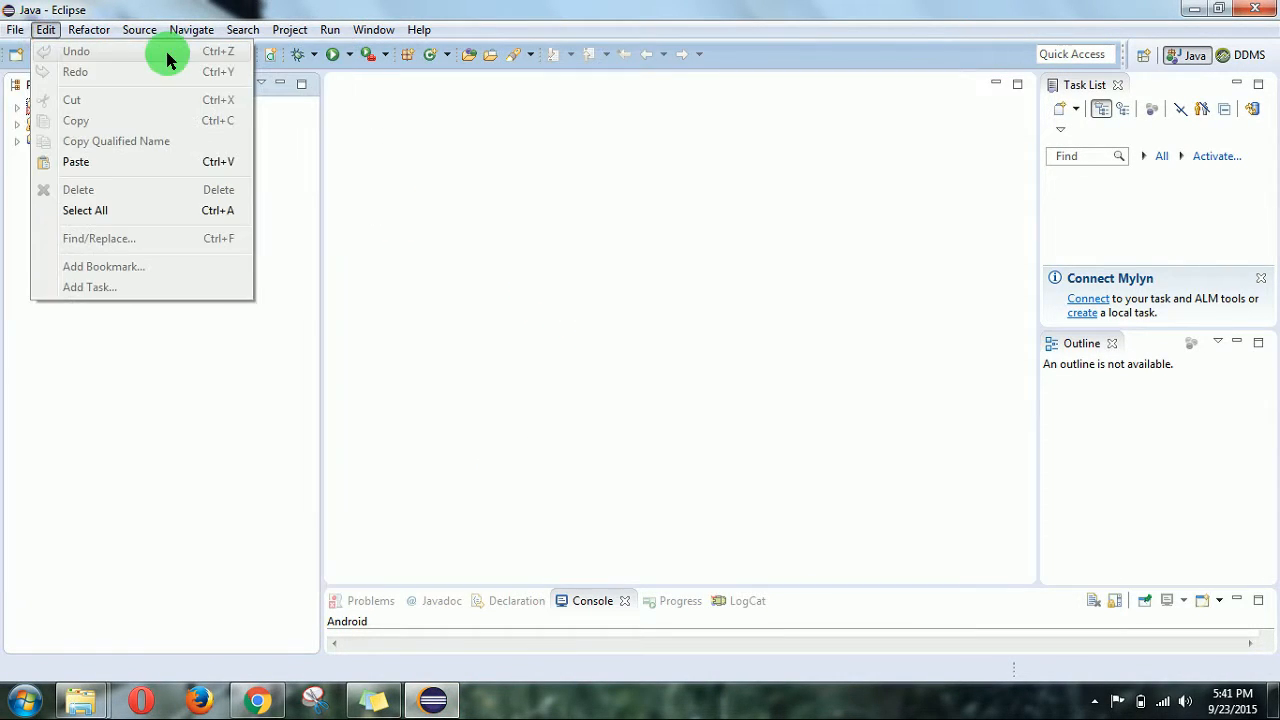
click(15, 29)
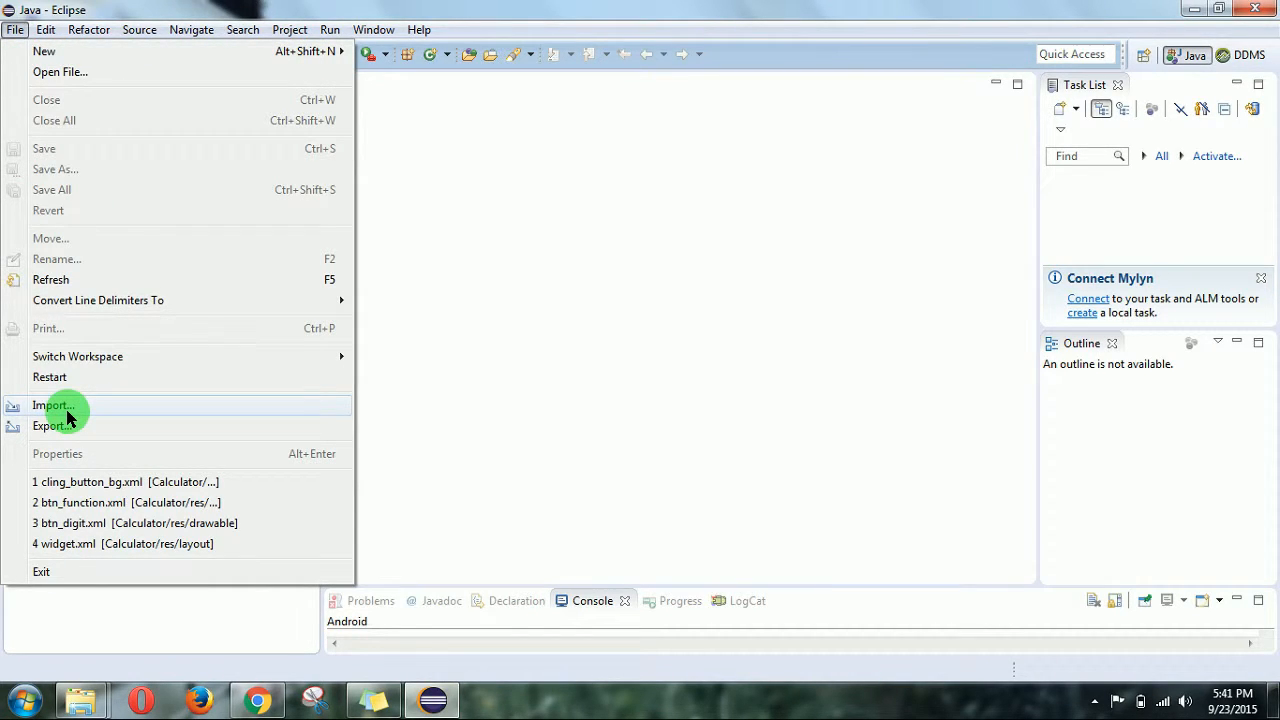
click(52, 405)
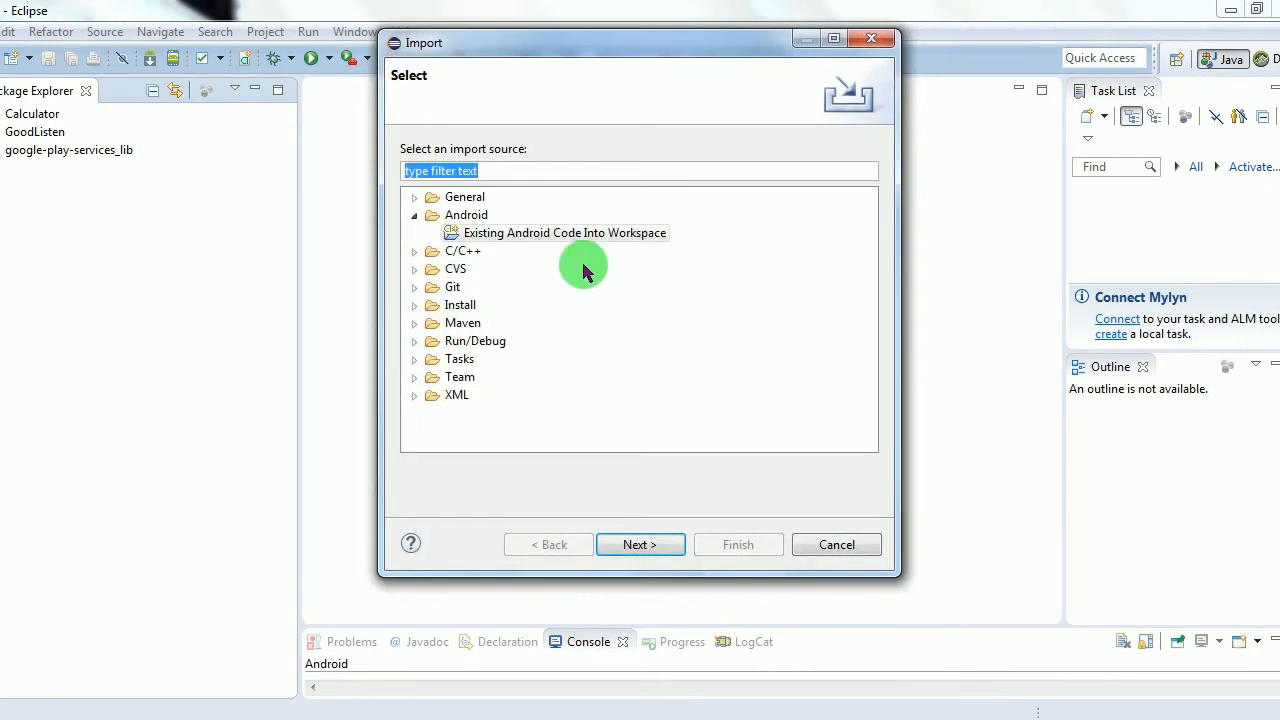
click(414, 214)
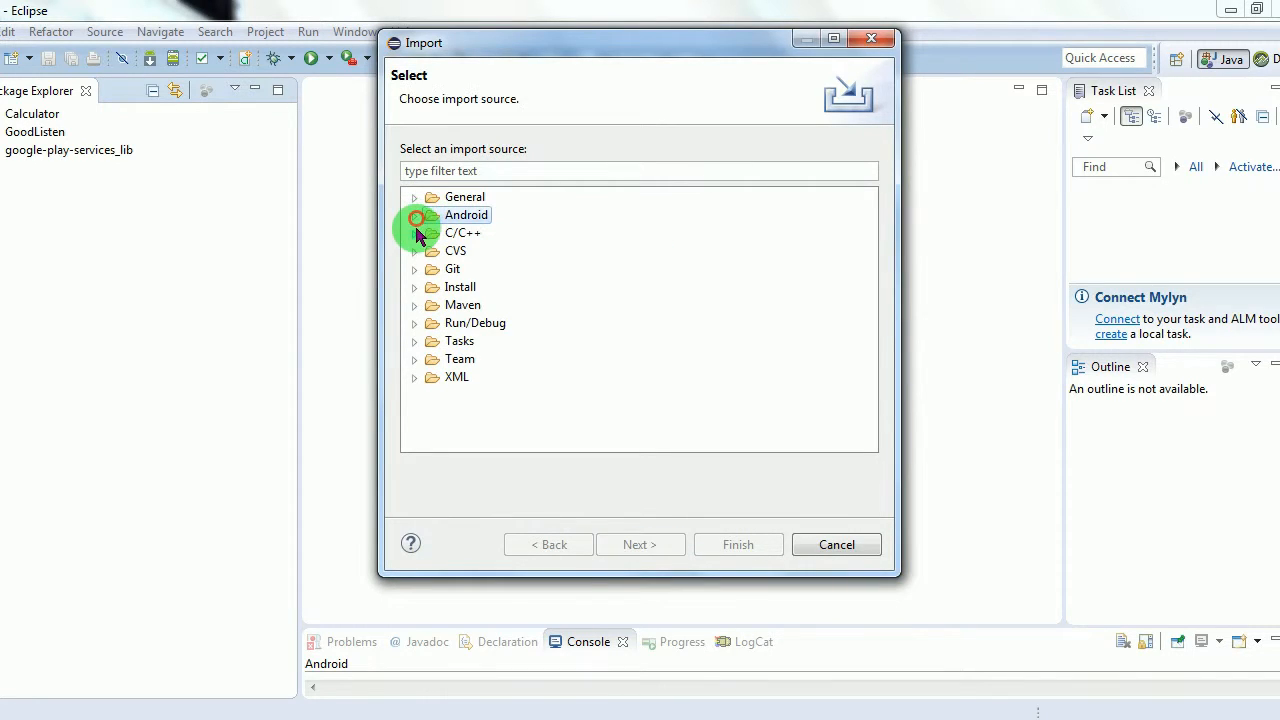
click(414, 214)
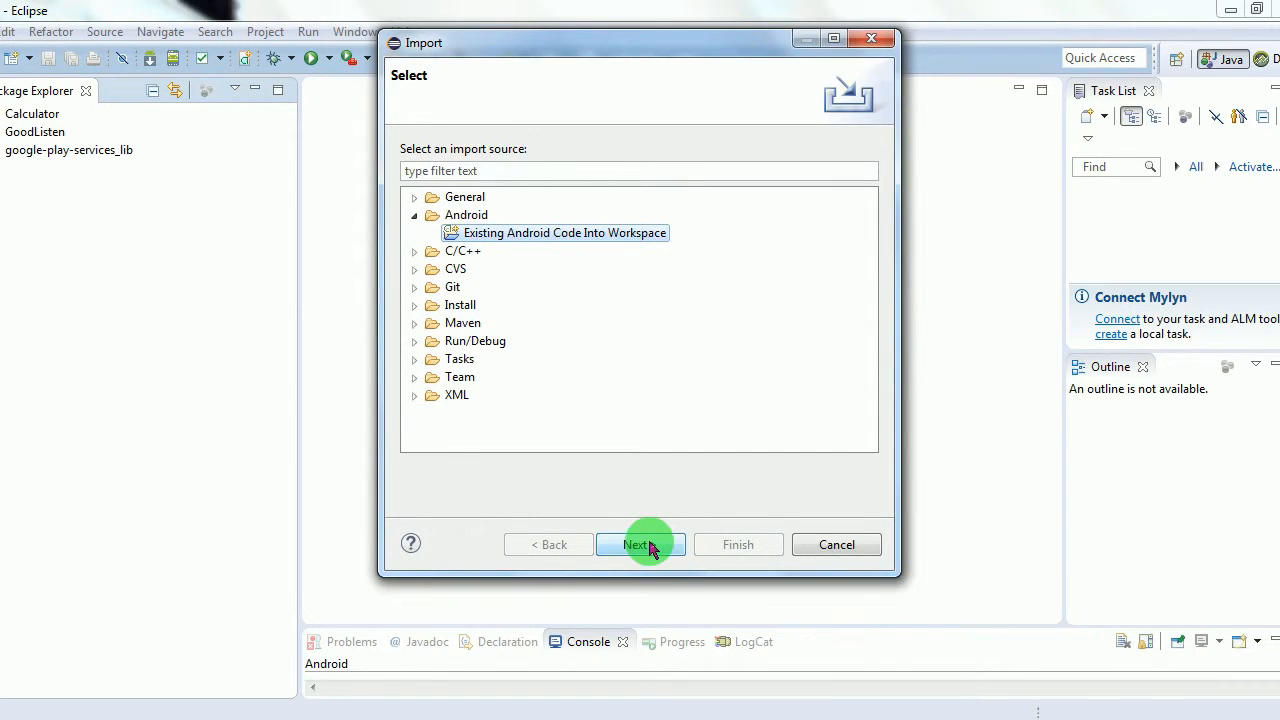
- Set the AndyChat folder as the root directory so AndyChat is checked for import
click(638, 544)
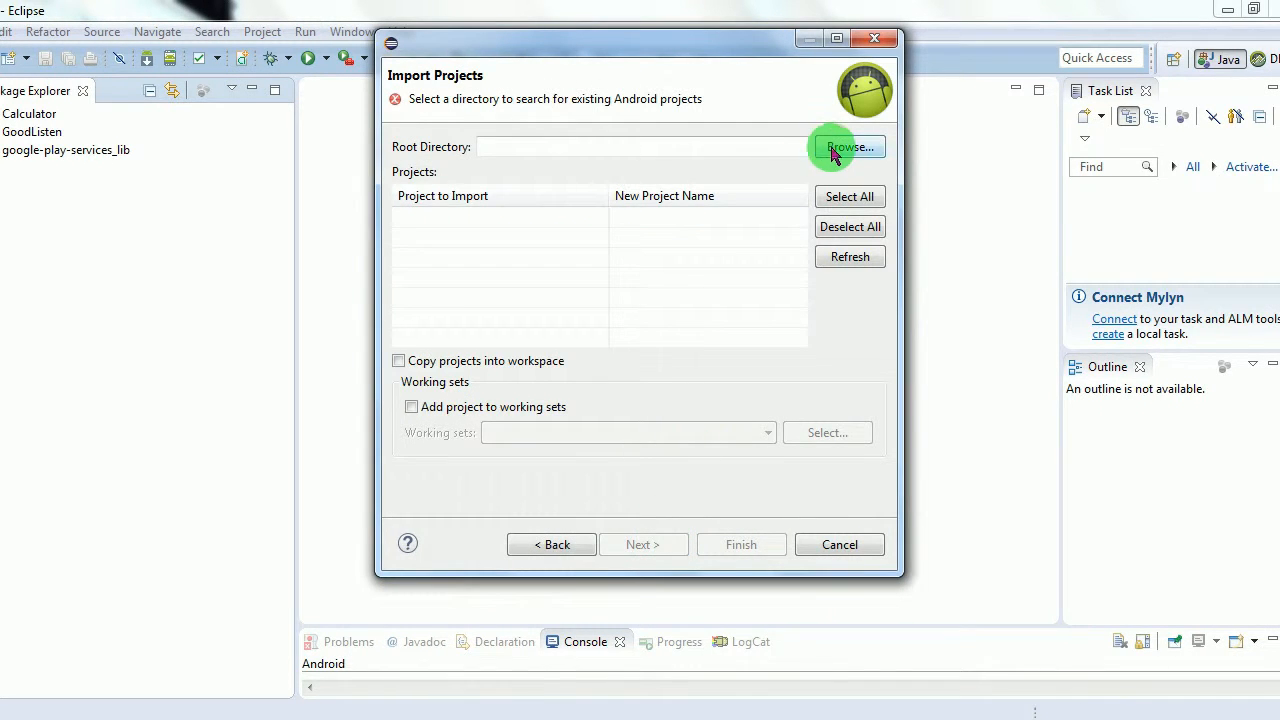
click(848, 147)
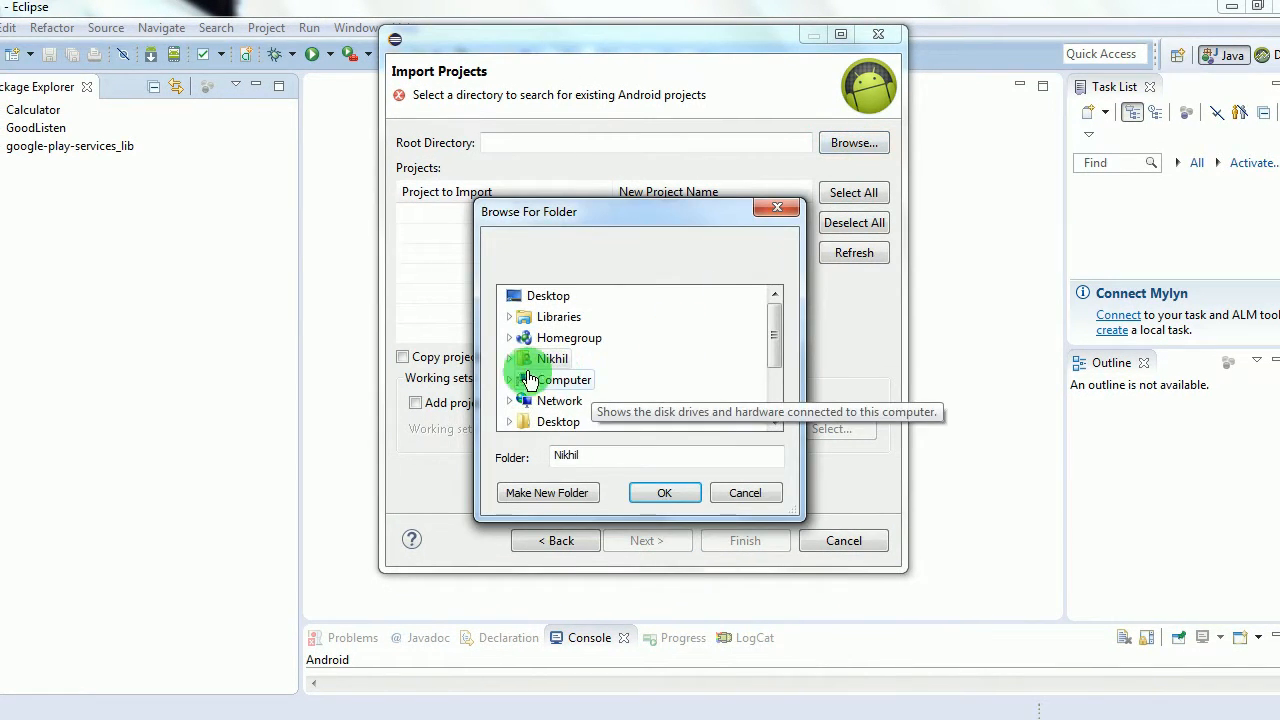
mouse_move(520, 365)
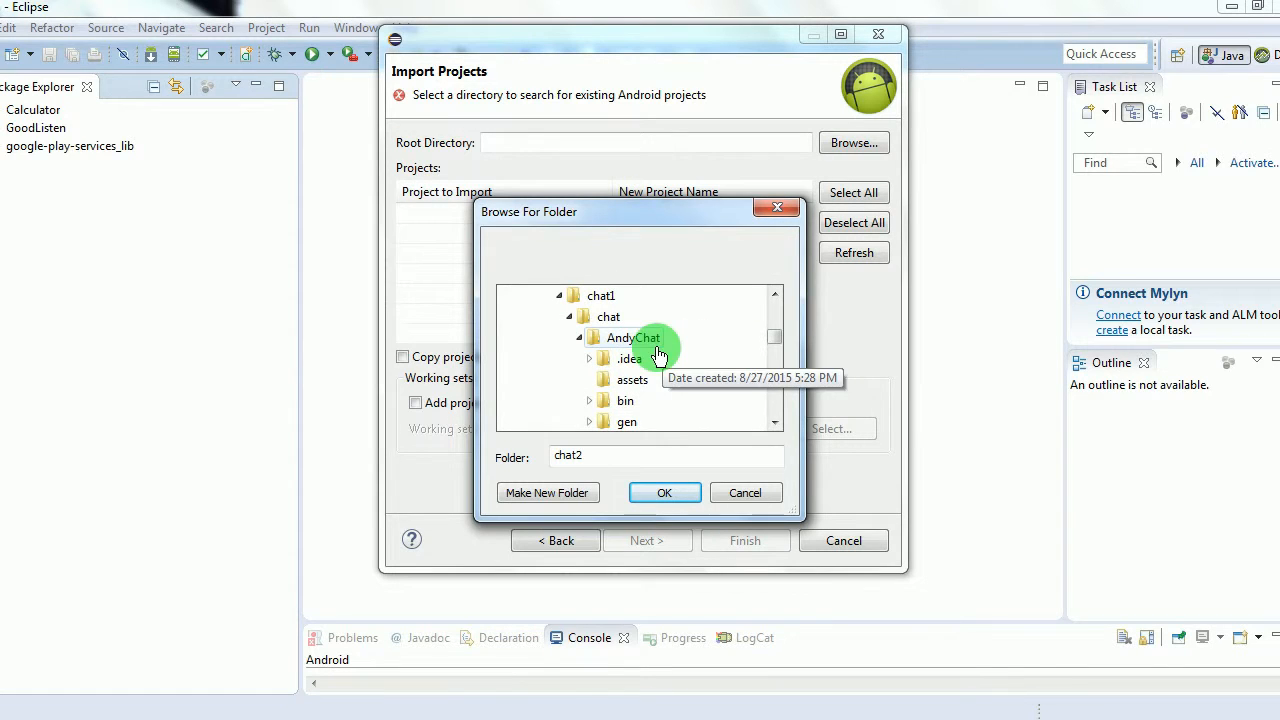
click(664, 492)
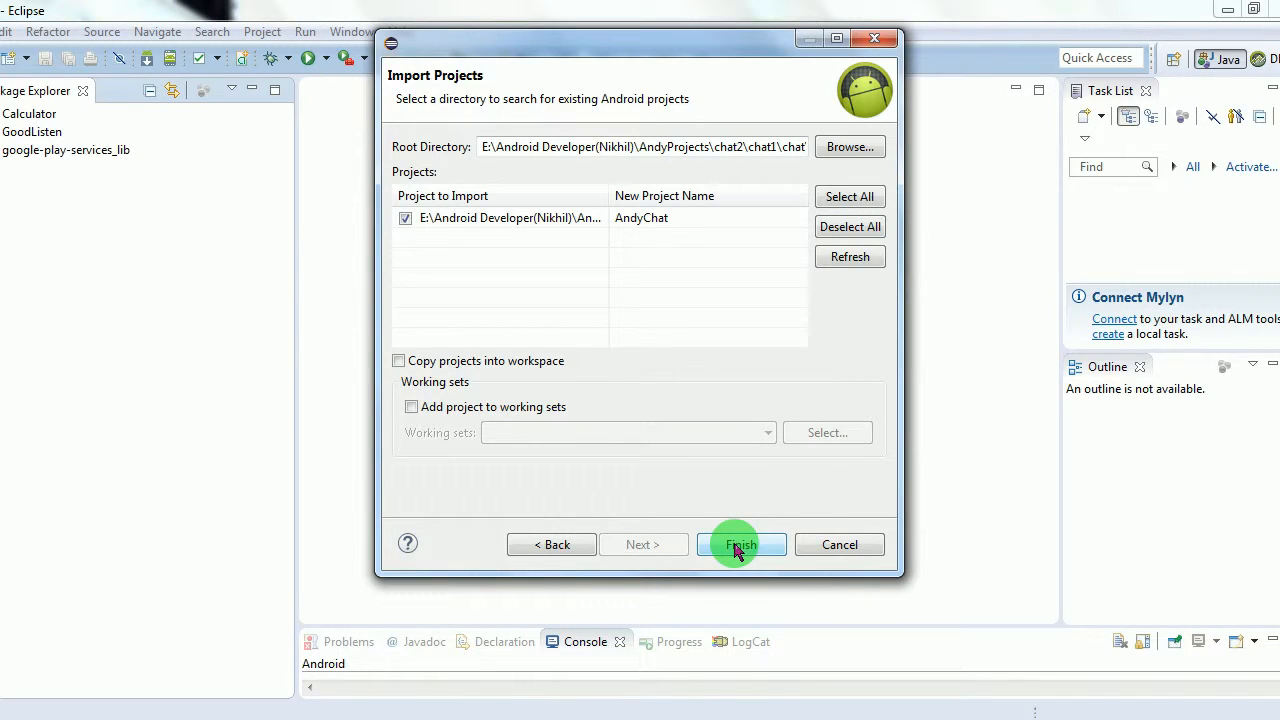
- Finish importing AndyChat and expand src > edu.UTEP.android to AndyChatActivity.java
click(740, 544)
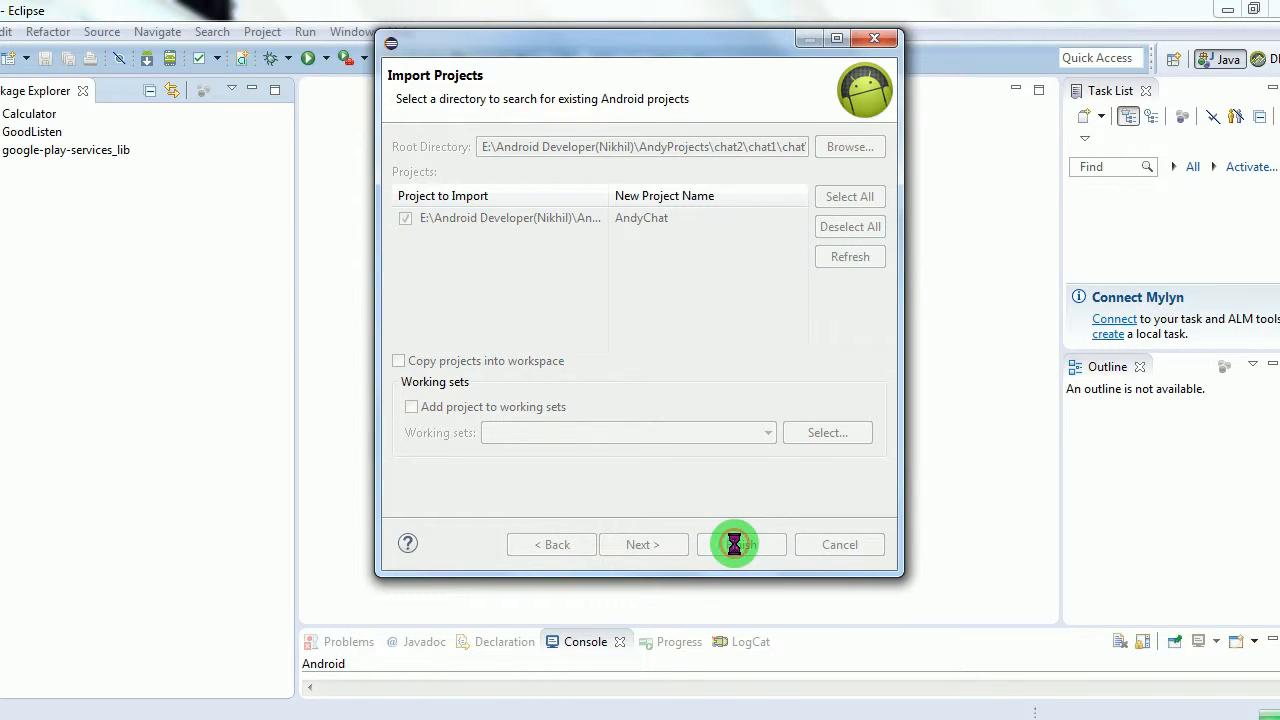
click(742, 544)
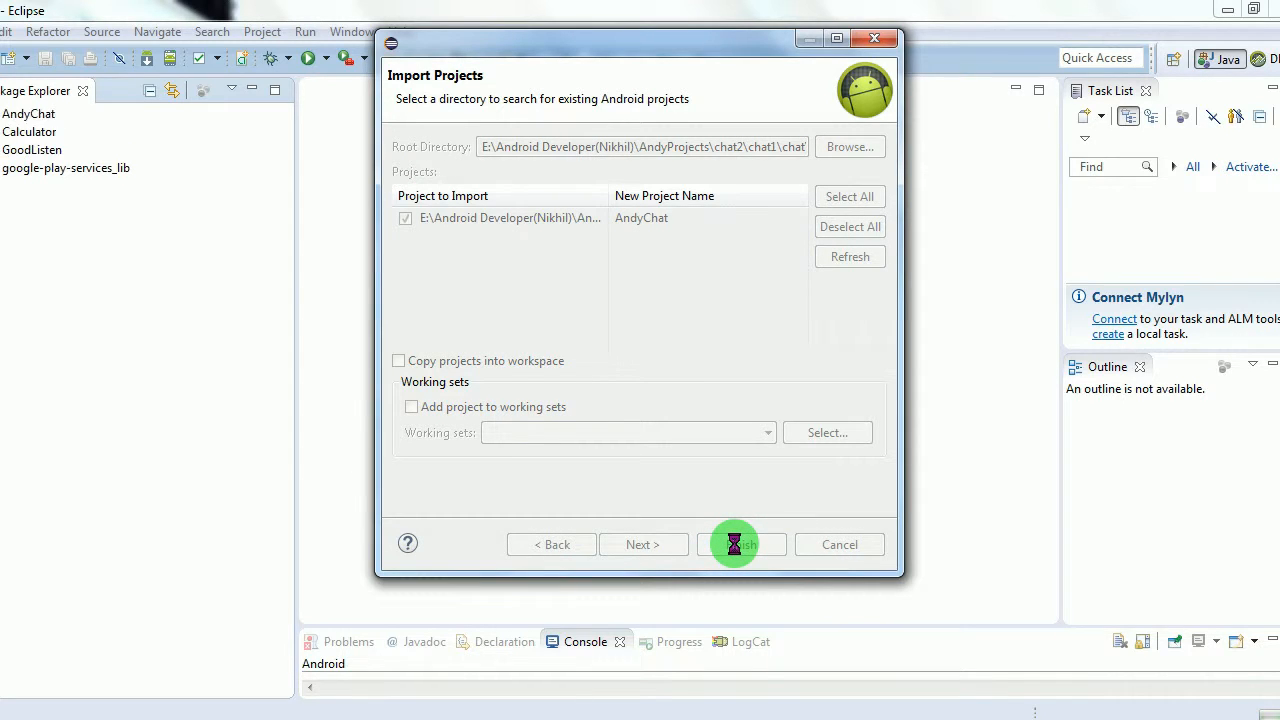
click(741, 544)
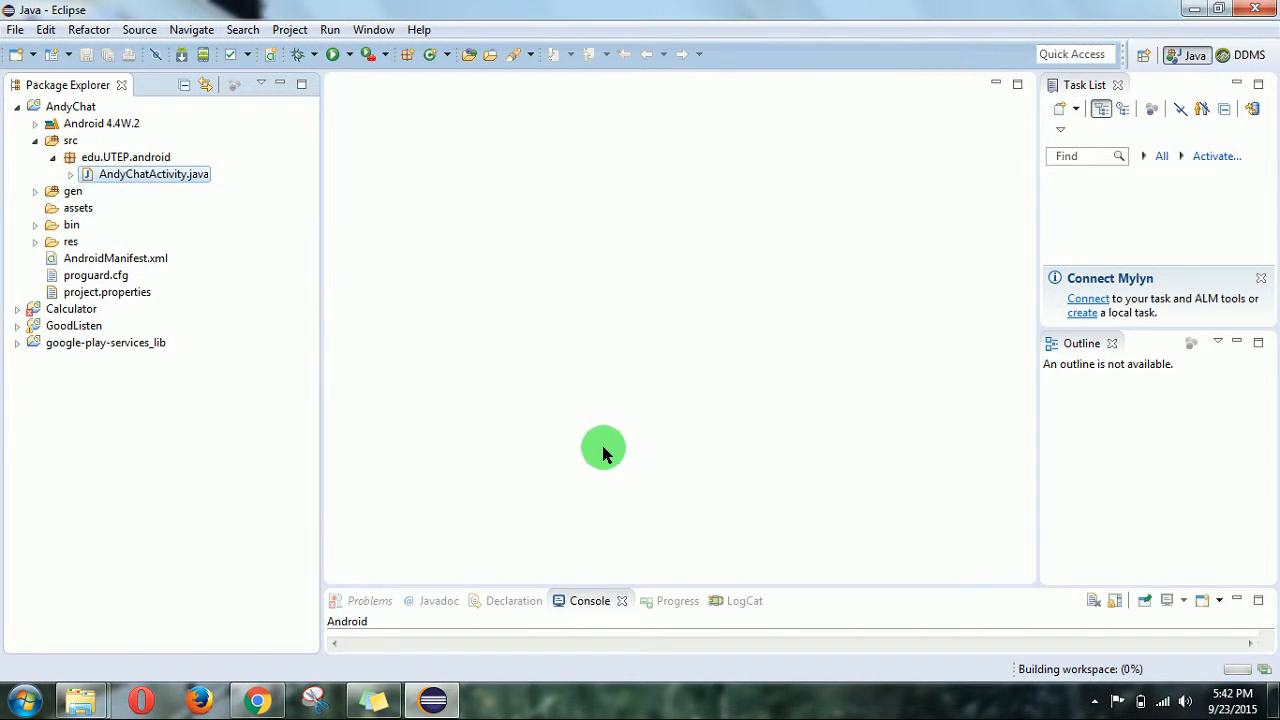
- Open AndyChatActivity.java and expand res > layout to reveal main.xml
double_click(153, 174)
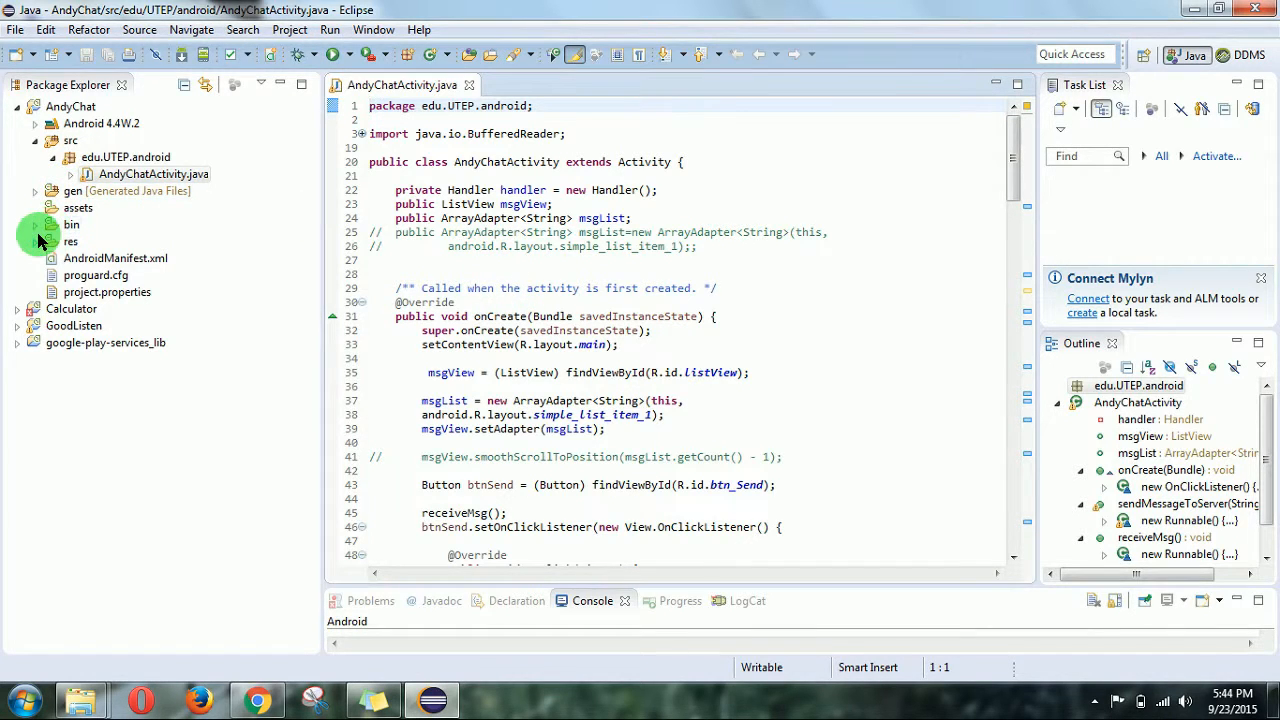
click(35, 241)
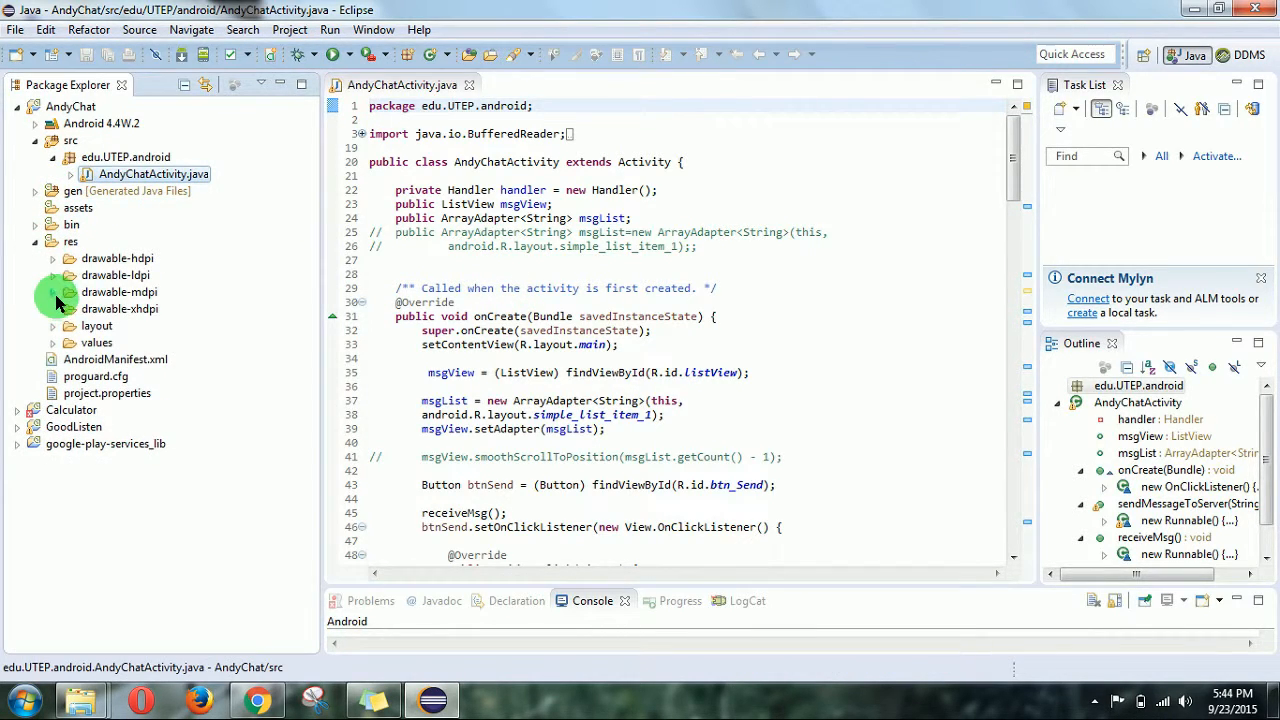
click(54, 325)
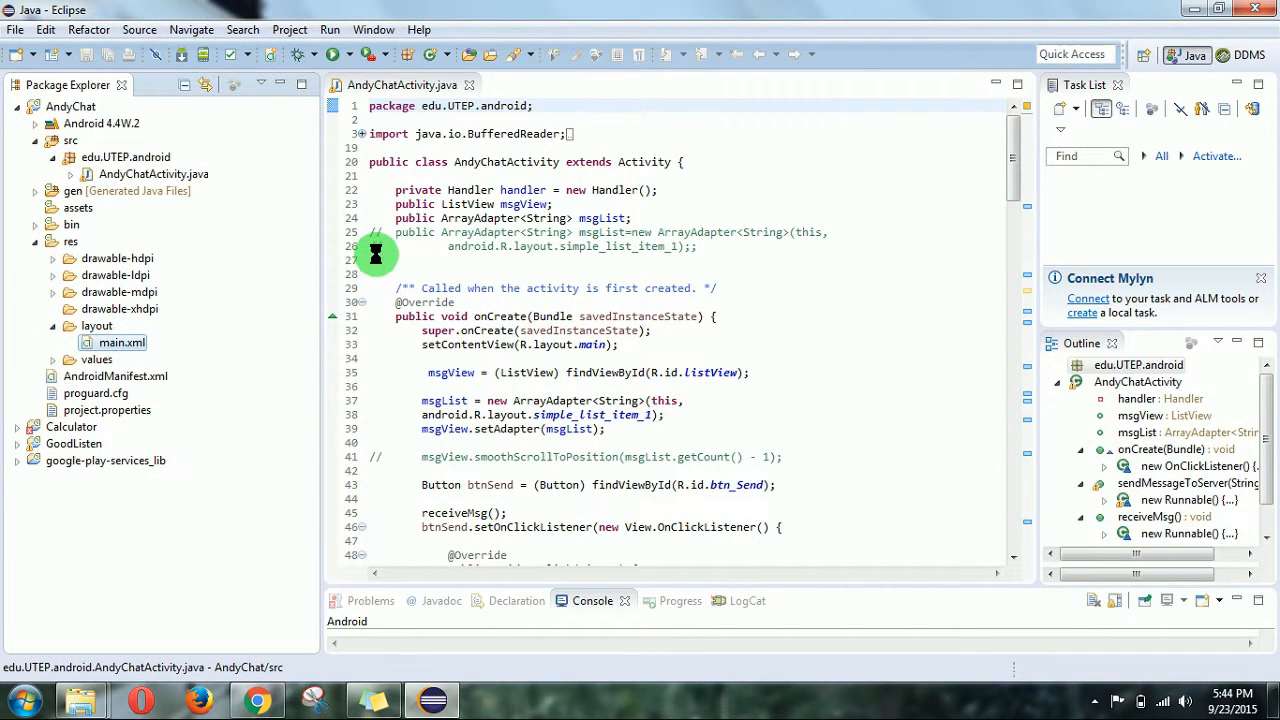
- Open res/layout/main.xml in the Graphical Layout editor
double_click(121, 342)
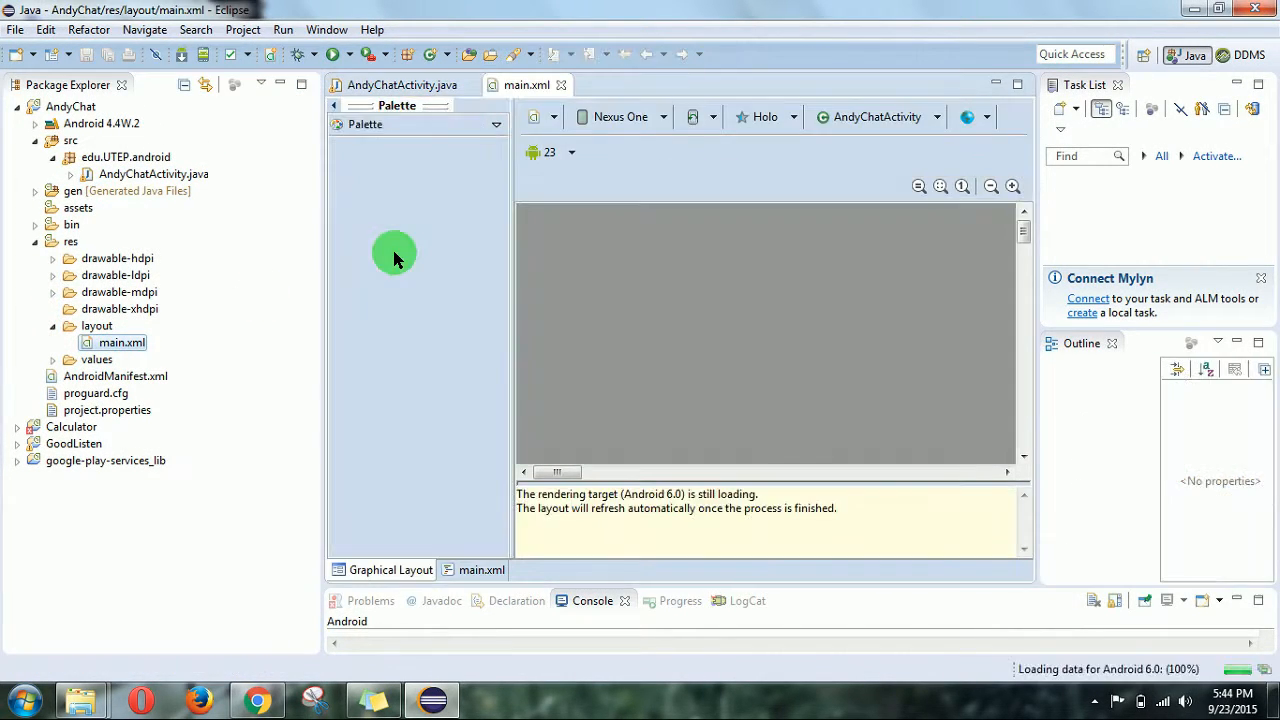
mouse_move(597, 277)
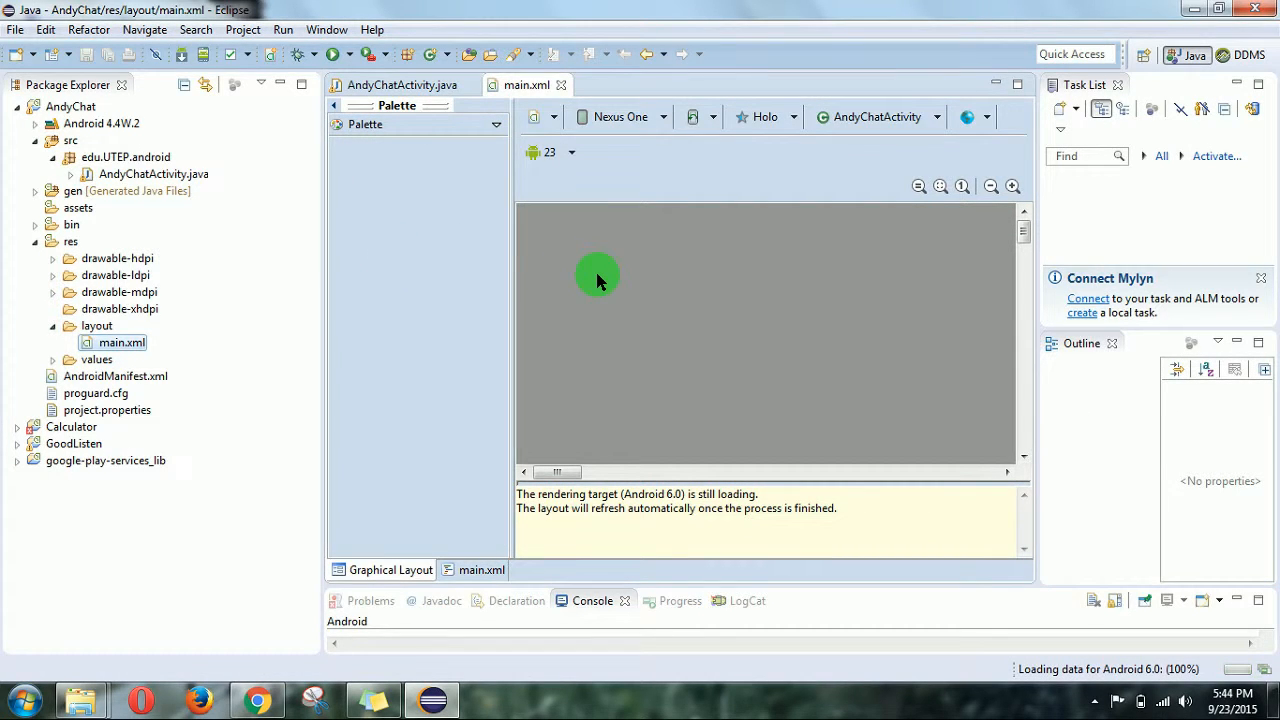
mouse_move(570, 152)
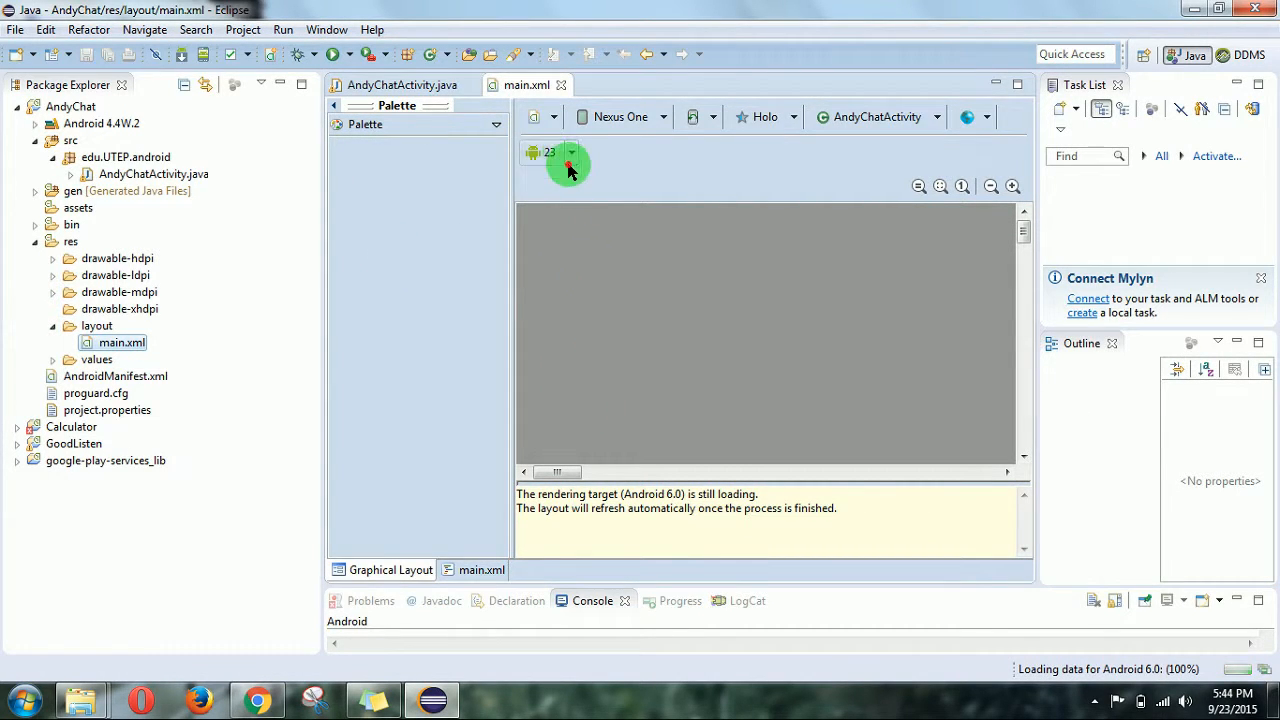